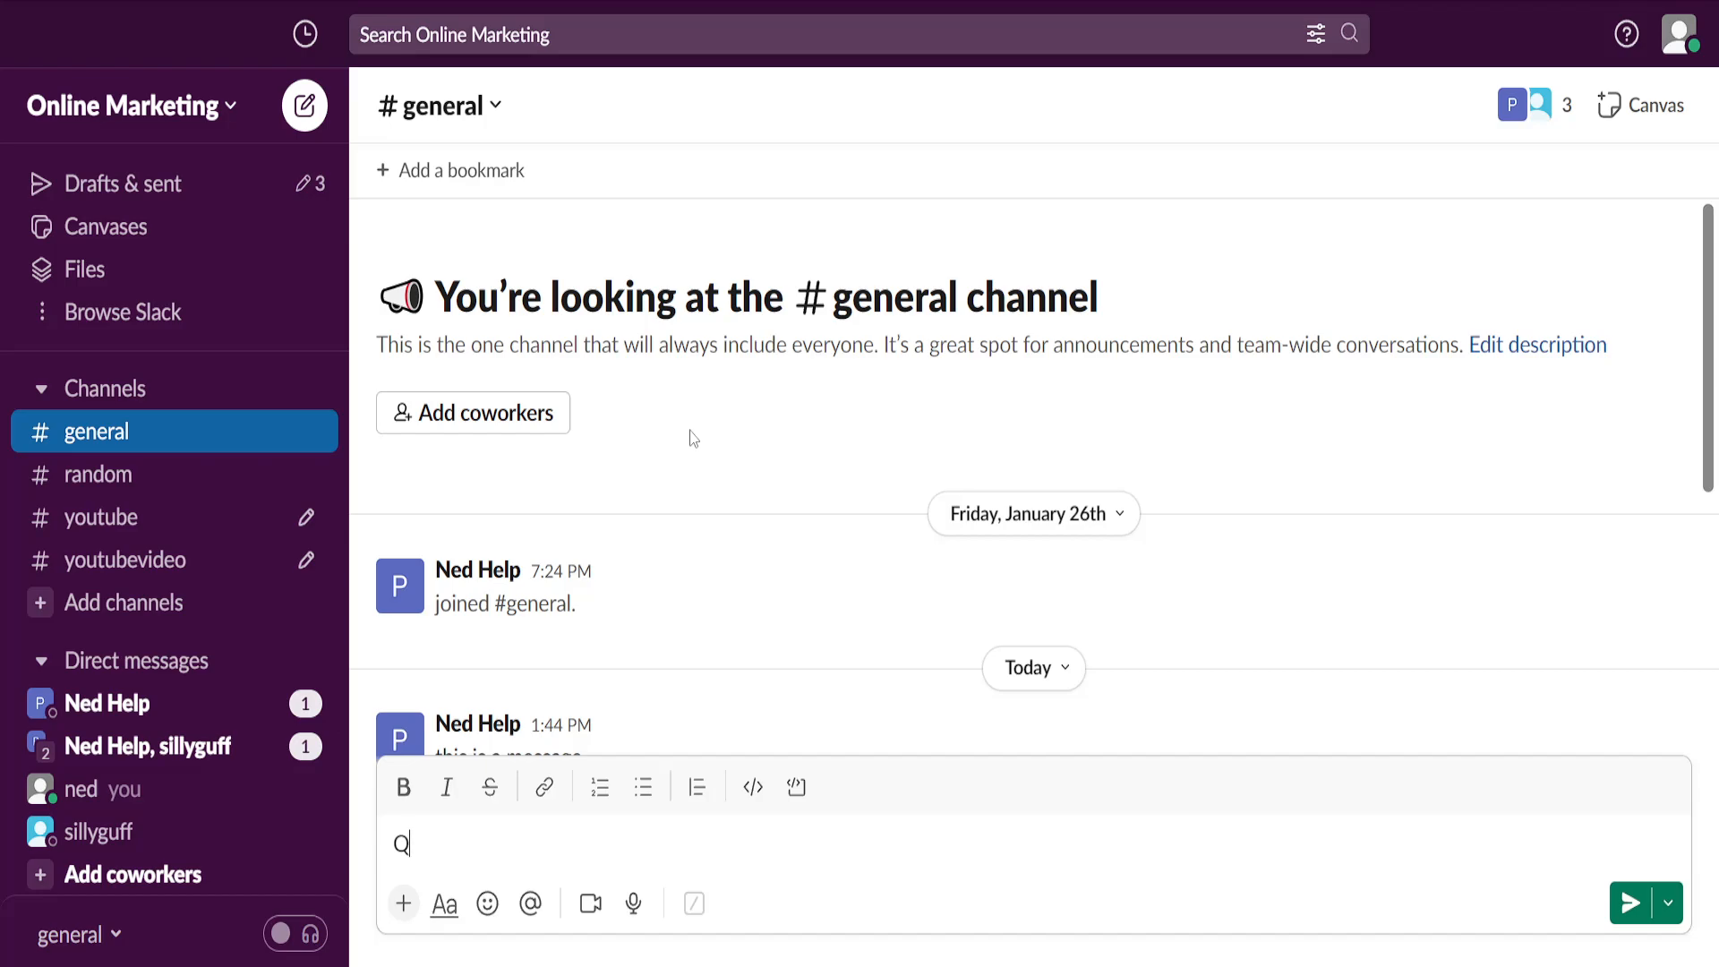
{"action": "mouse_move", "coordinate": [123, 515]}
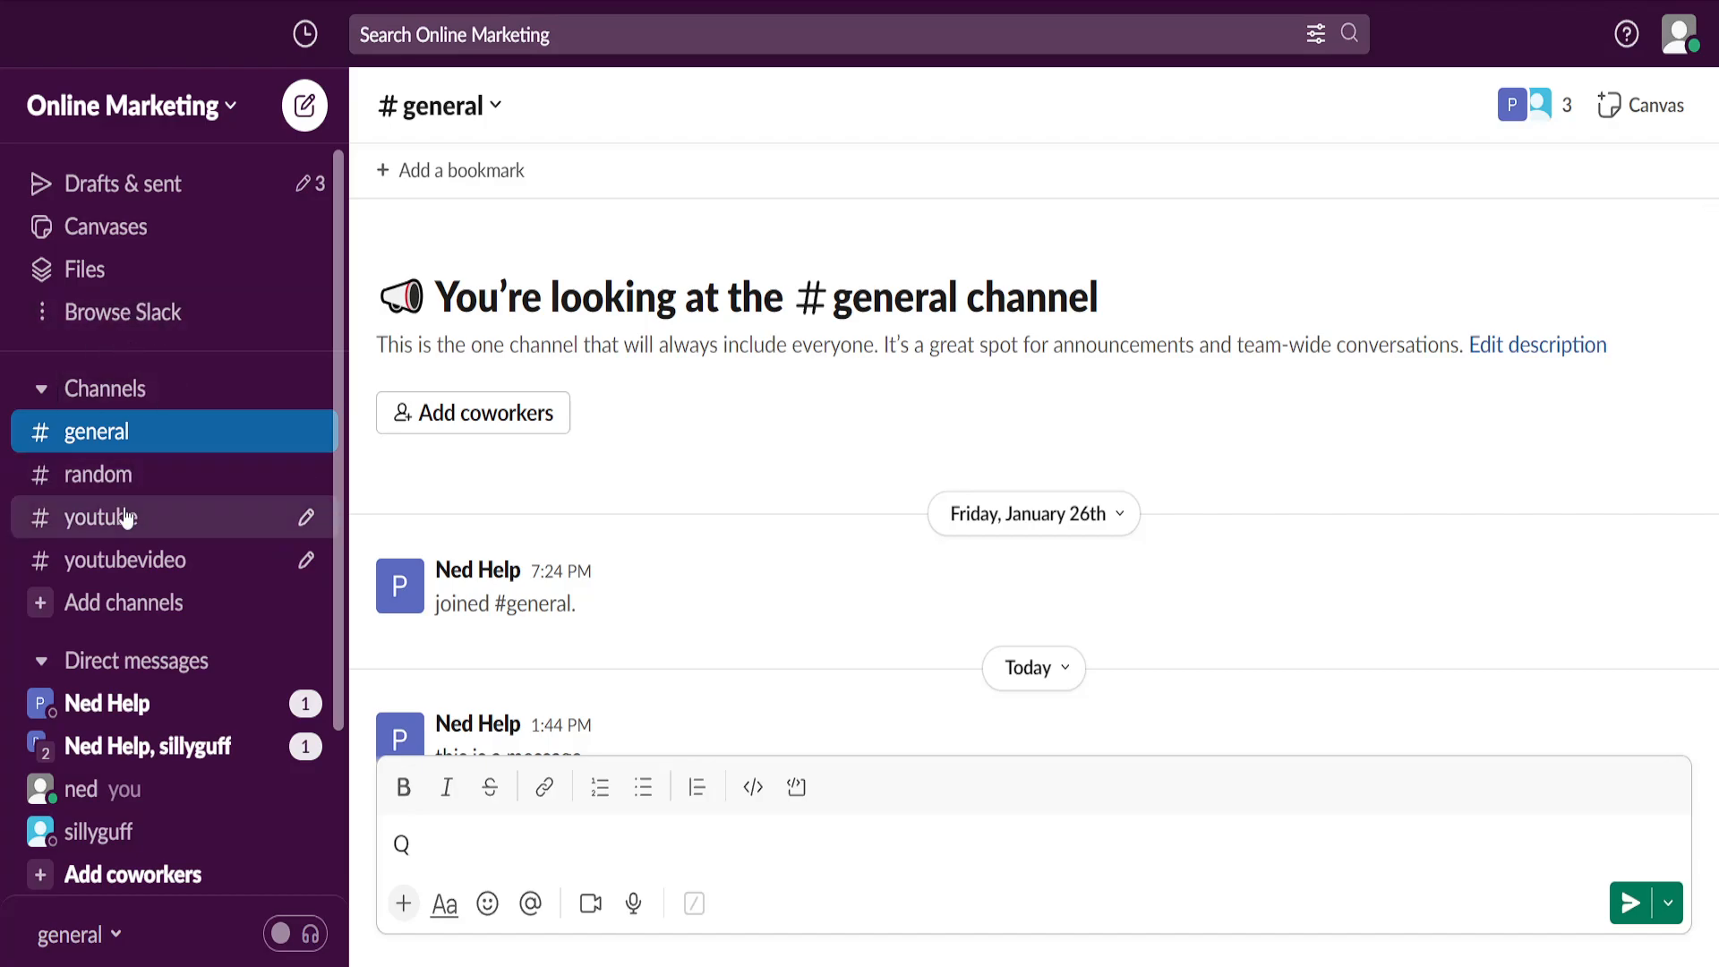
{"action": "mouse_move", "coordinate": [126, 559]}
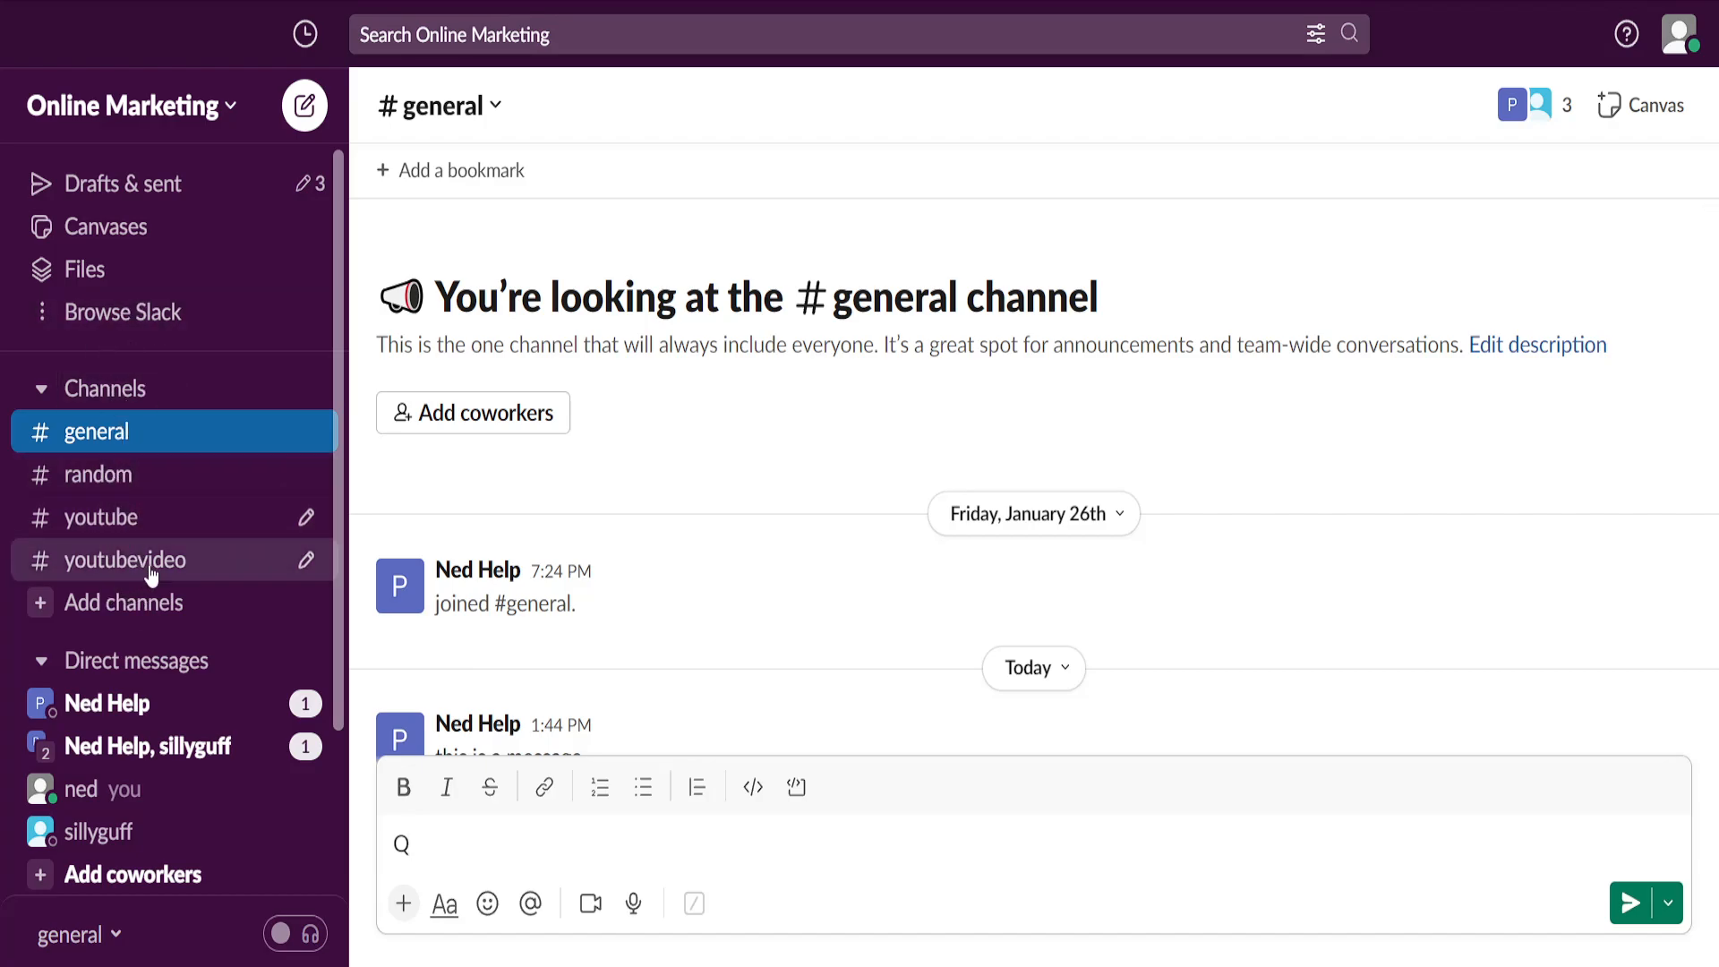
{"action": "mouse_move", "coordinate": [84, 562]}
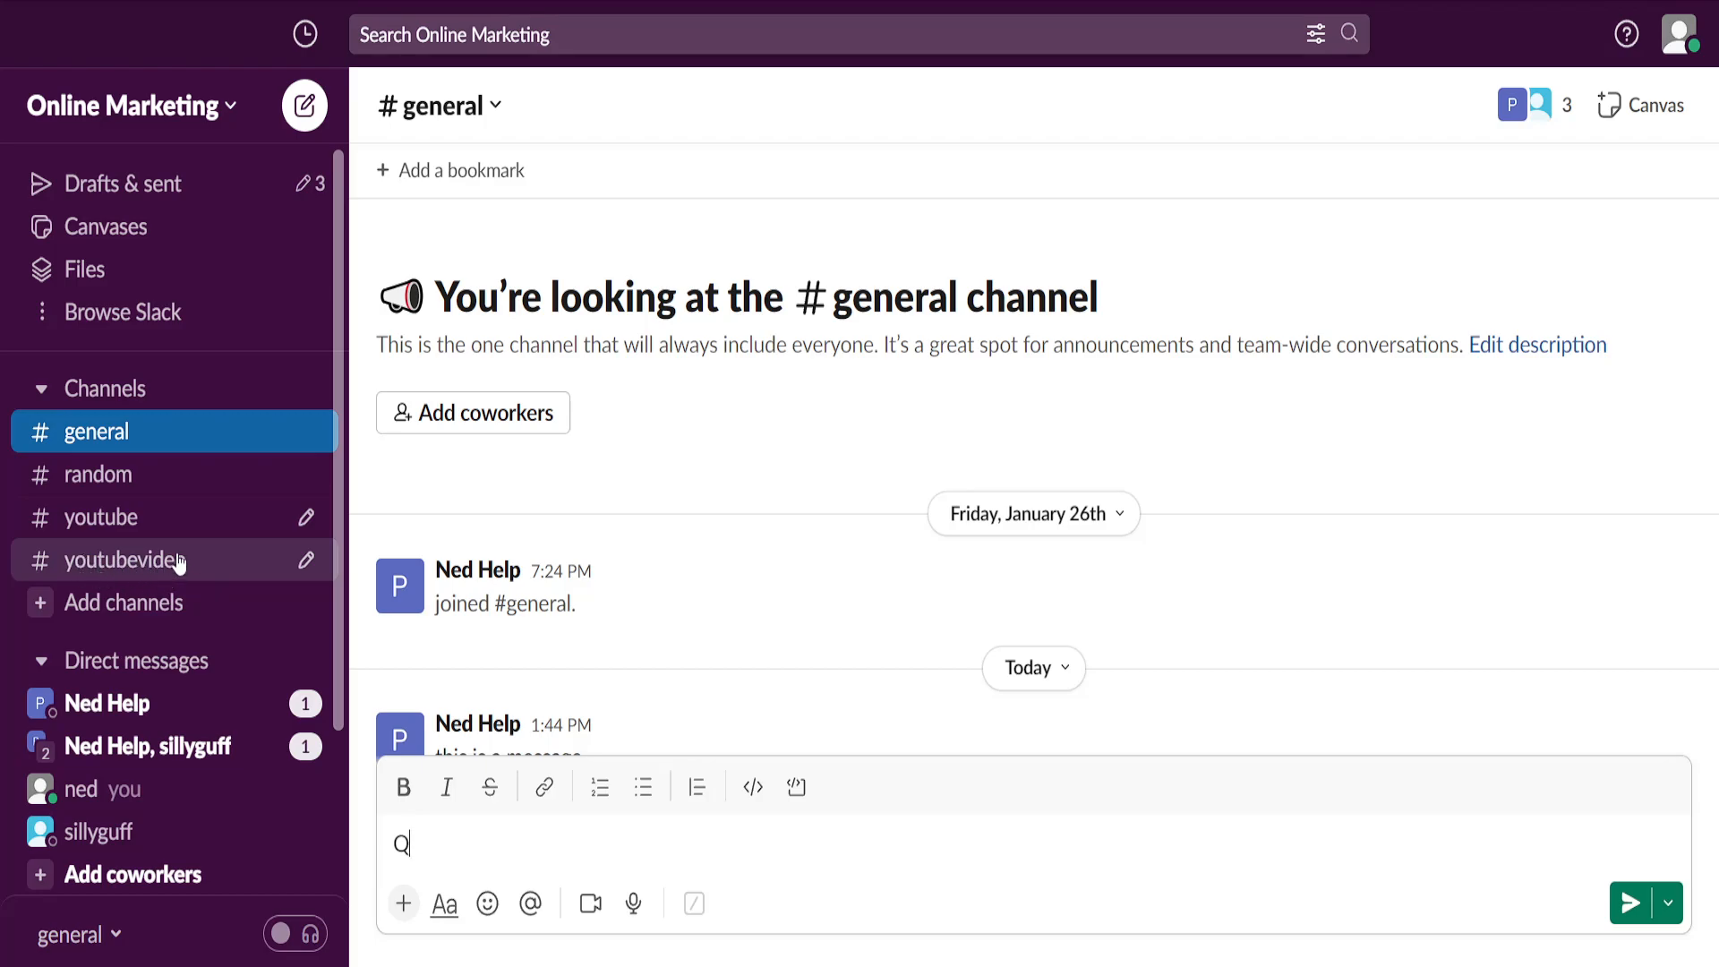
Switch to the #youtubevideo channel from the sidebar's Channels list
{"action": "left_click", "coordinate": [120, 560]}
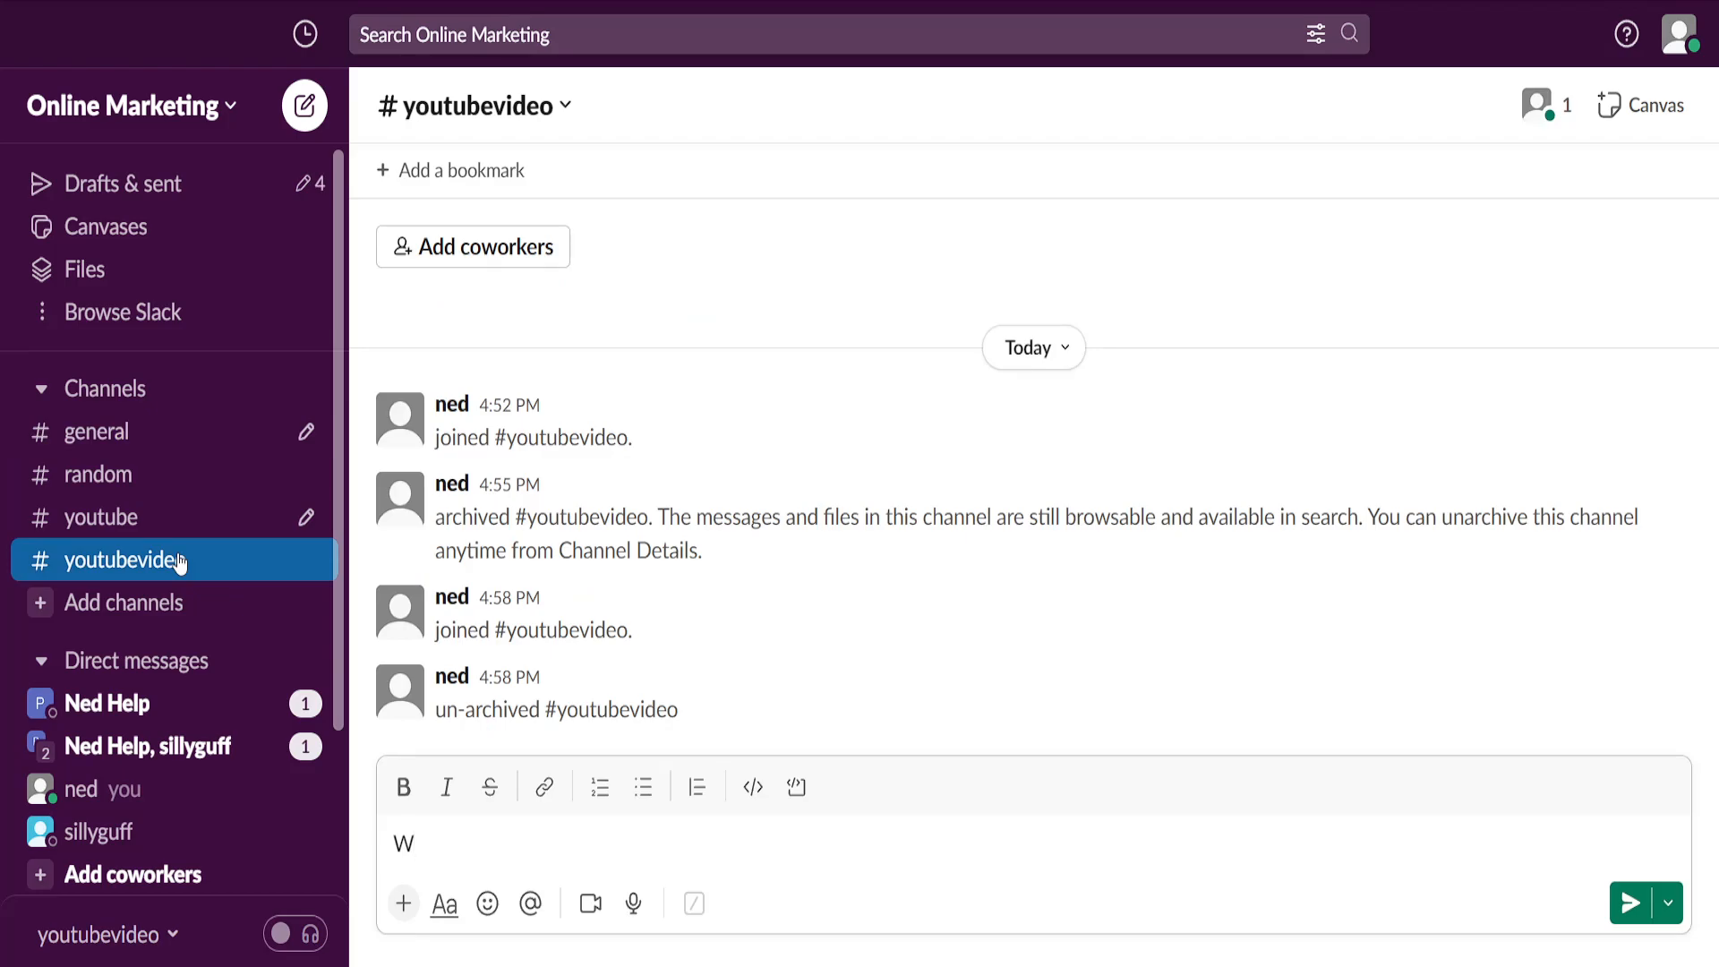
{"action": "mouse_move", "coordinate": [620, 754]}
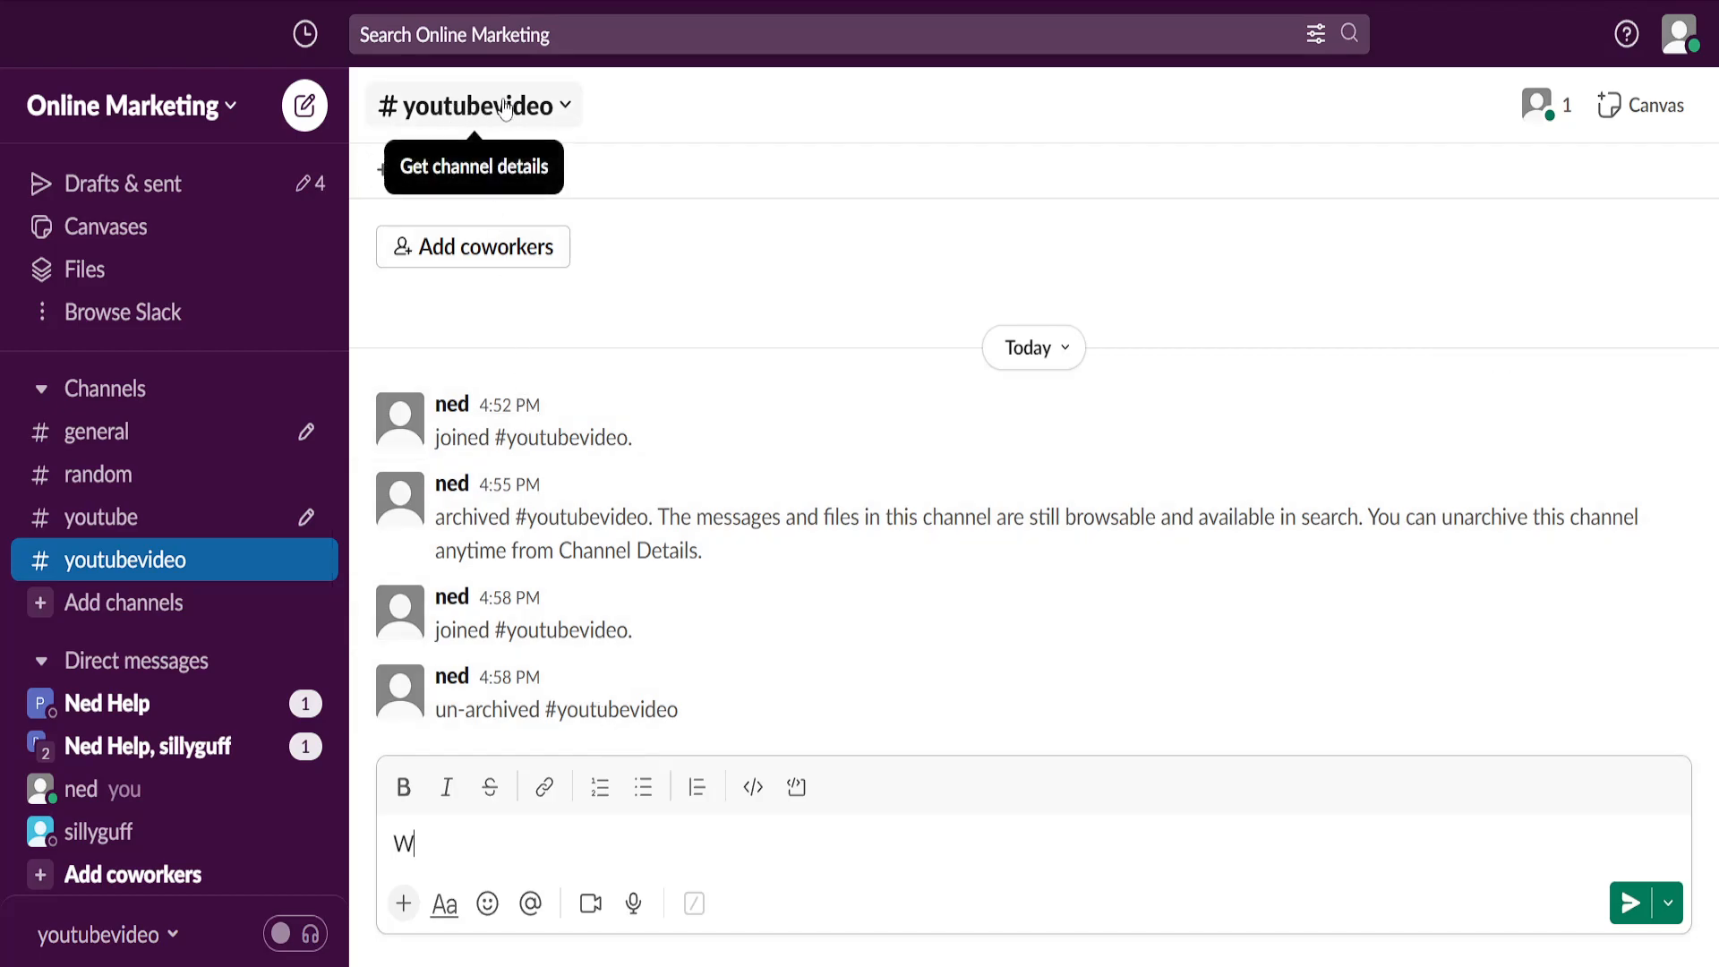
Show the #youtubevideo channel details from its header name
{"action": "left_click", "coordinate": [473, 106]}
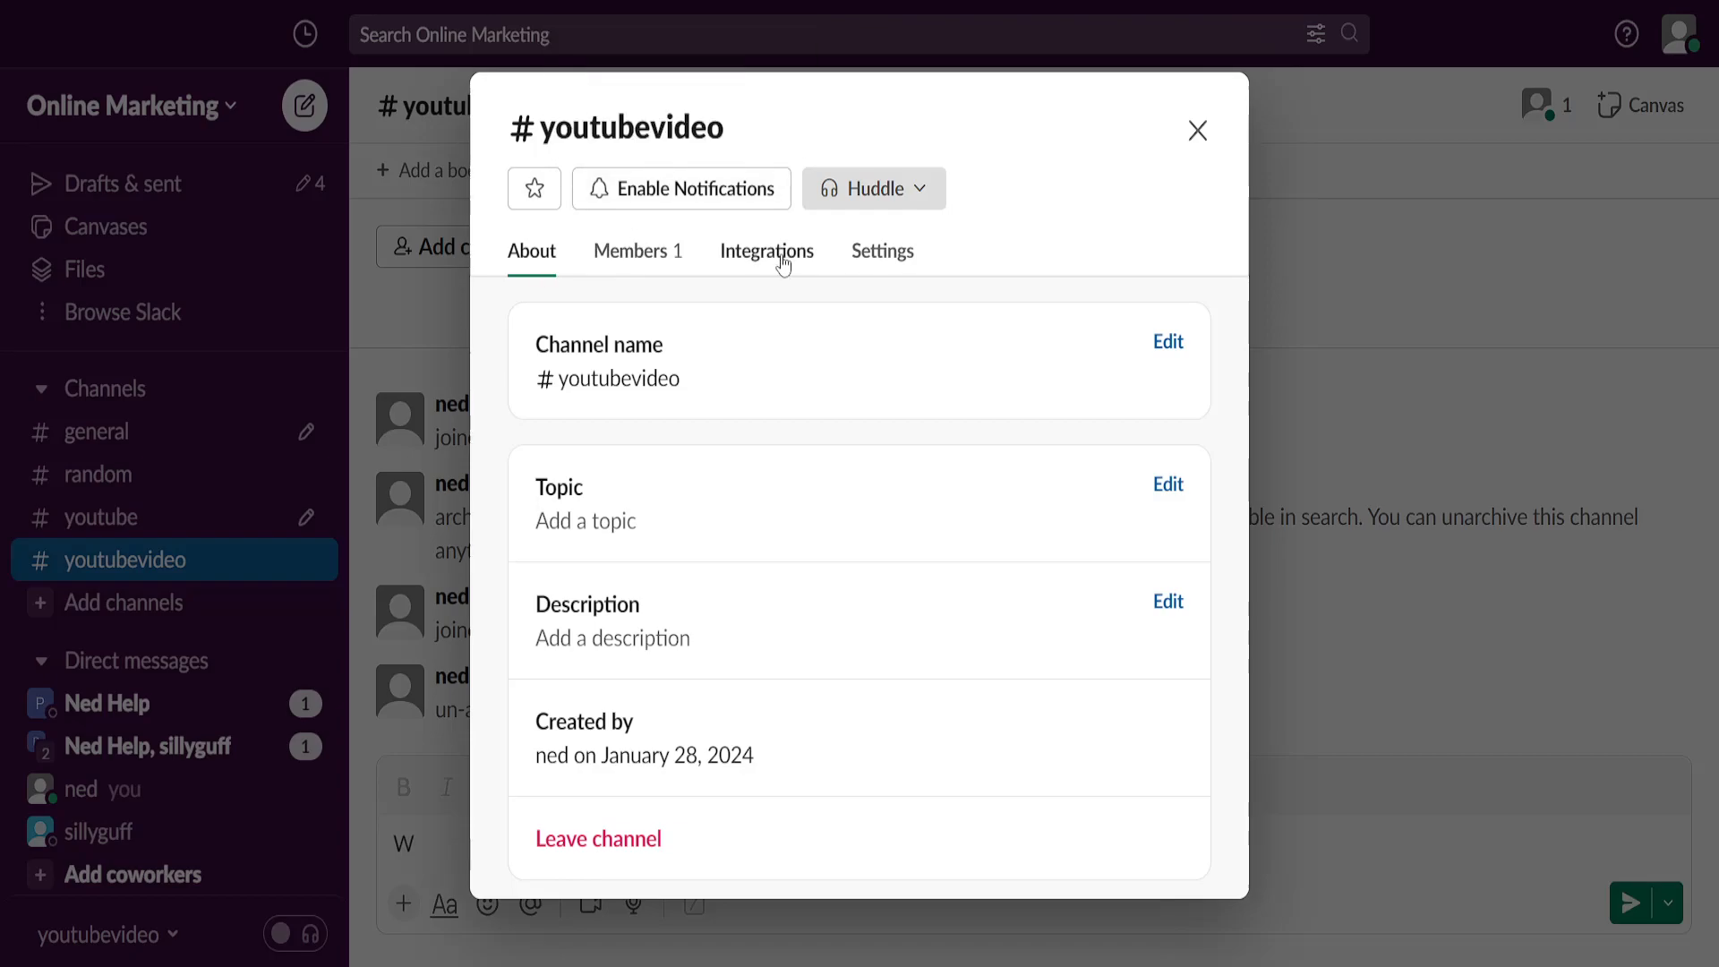
{"action": "mouse_move", "coordinate": [884, 264]}
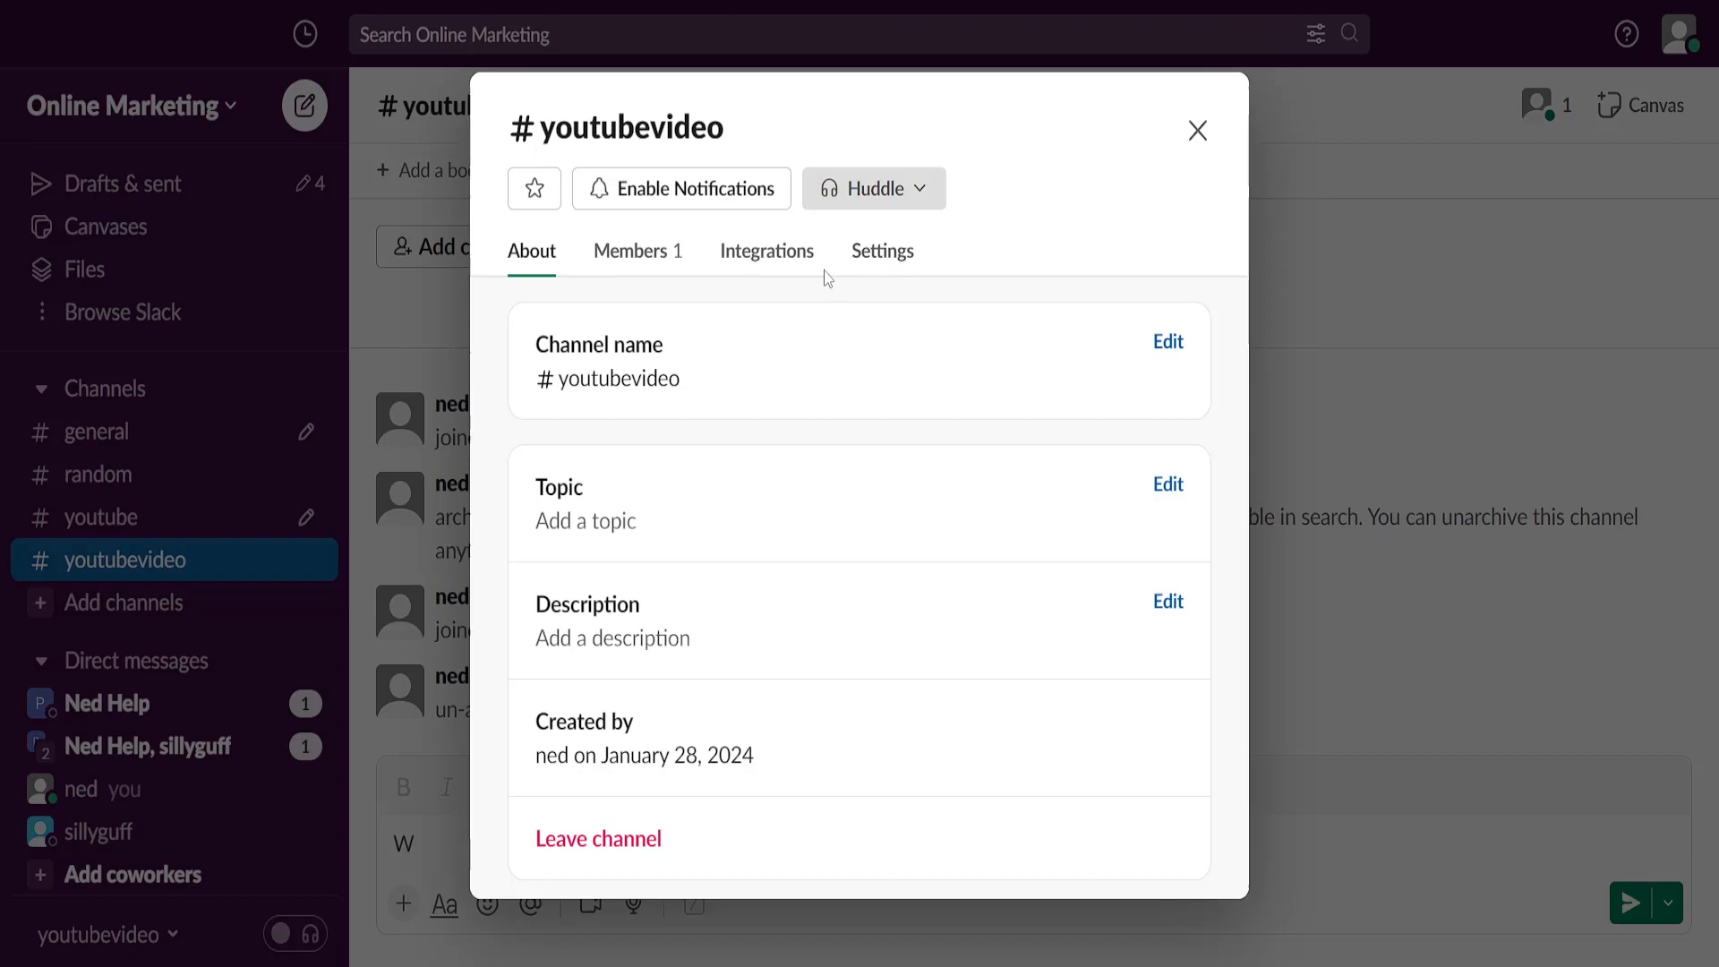
View the Settings section of the #youtubevideo channel details
{"action": "left_click", "coordinate": [881, 251]}
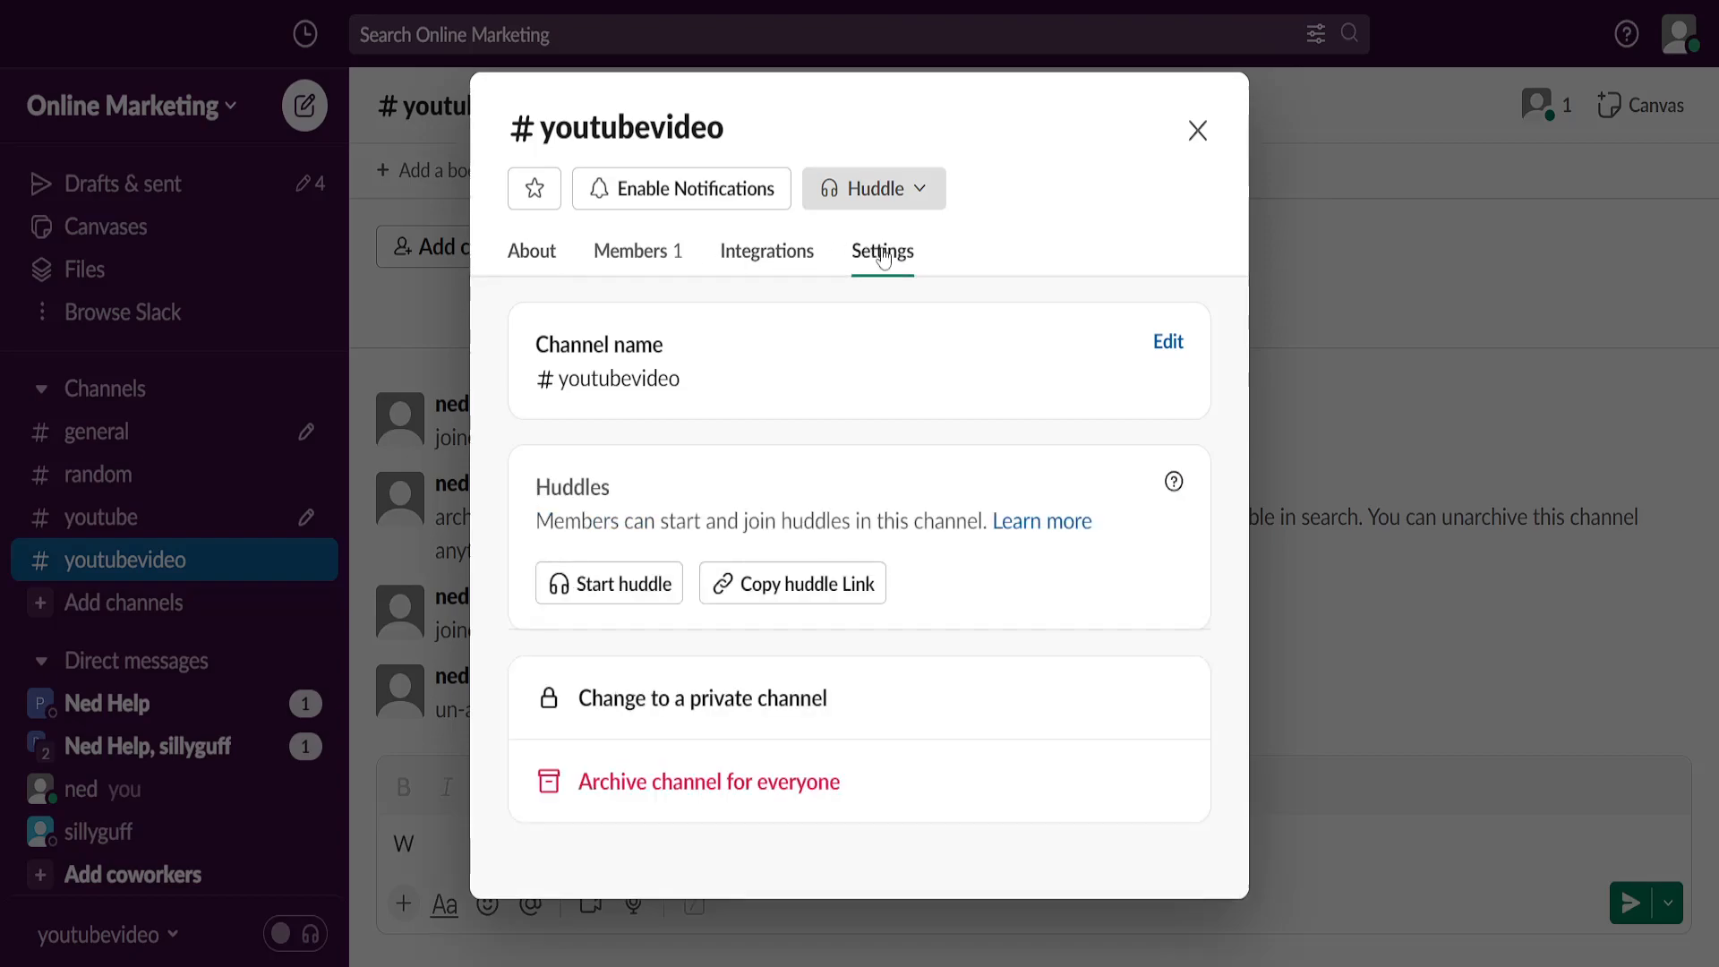
{"action": "mouse_move", "coordinate": [770, 719]}
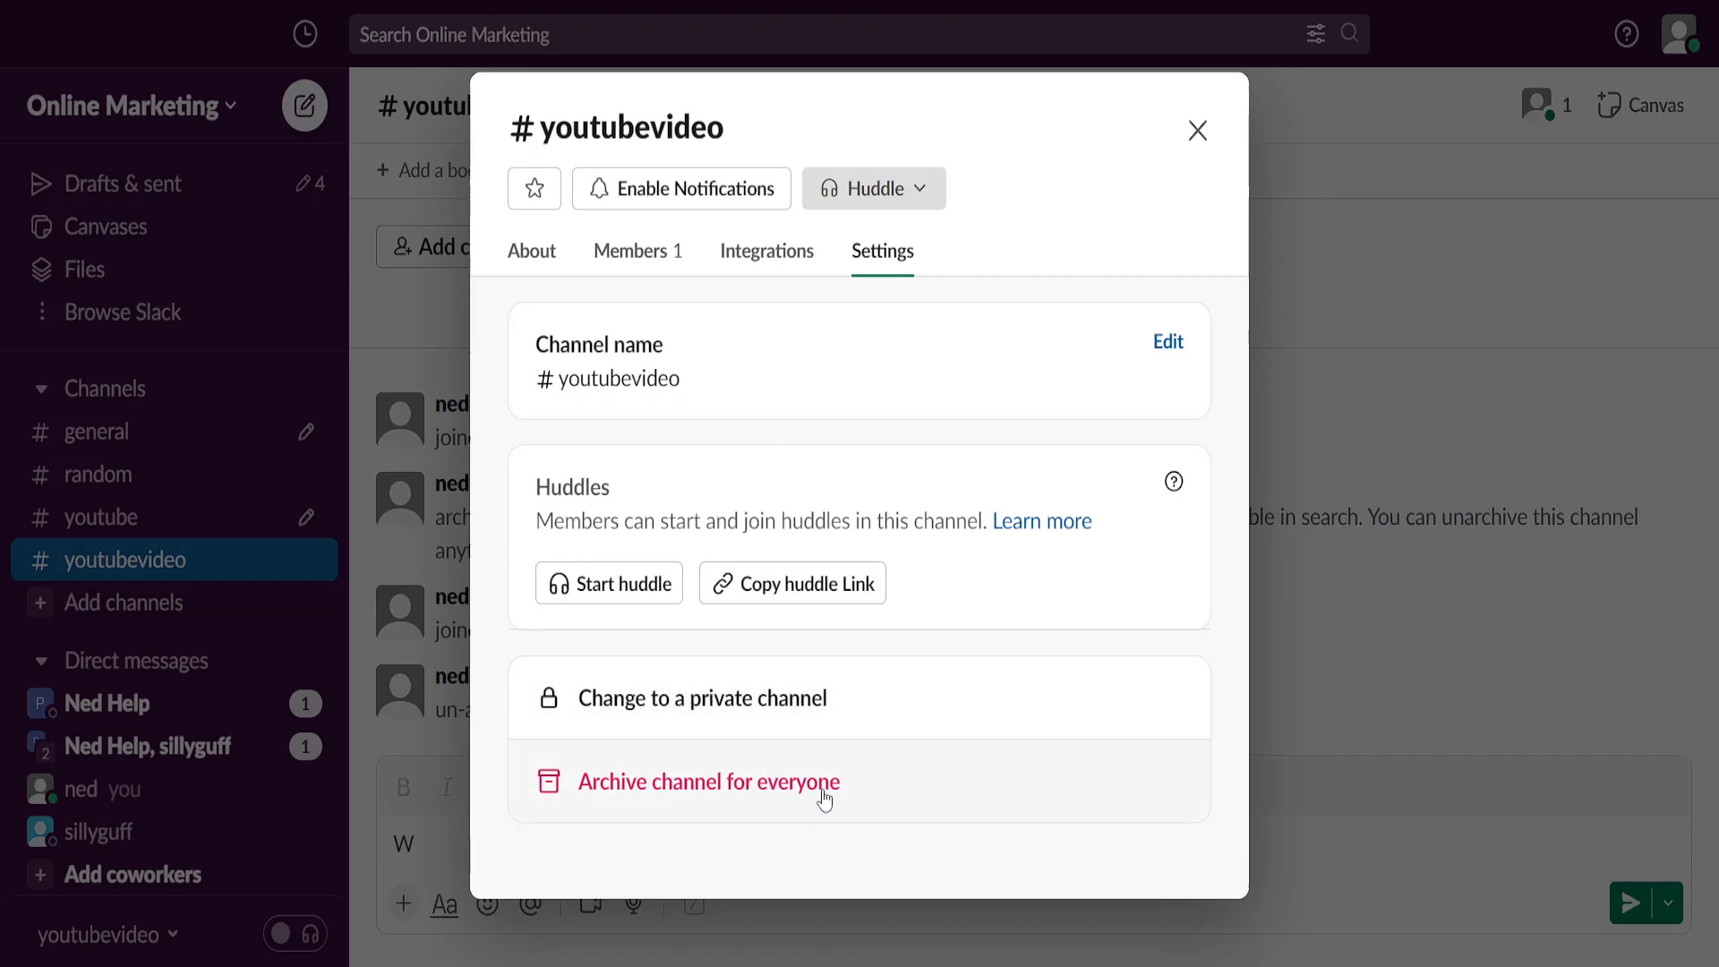
{"action": "mouse_move", "coordinate": [666, 795]}
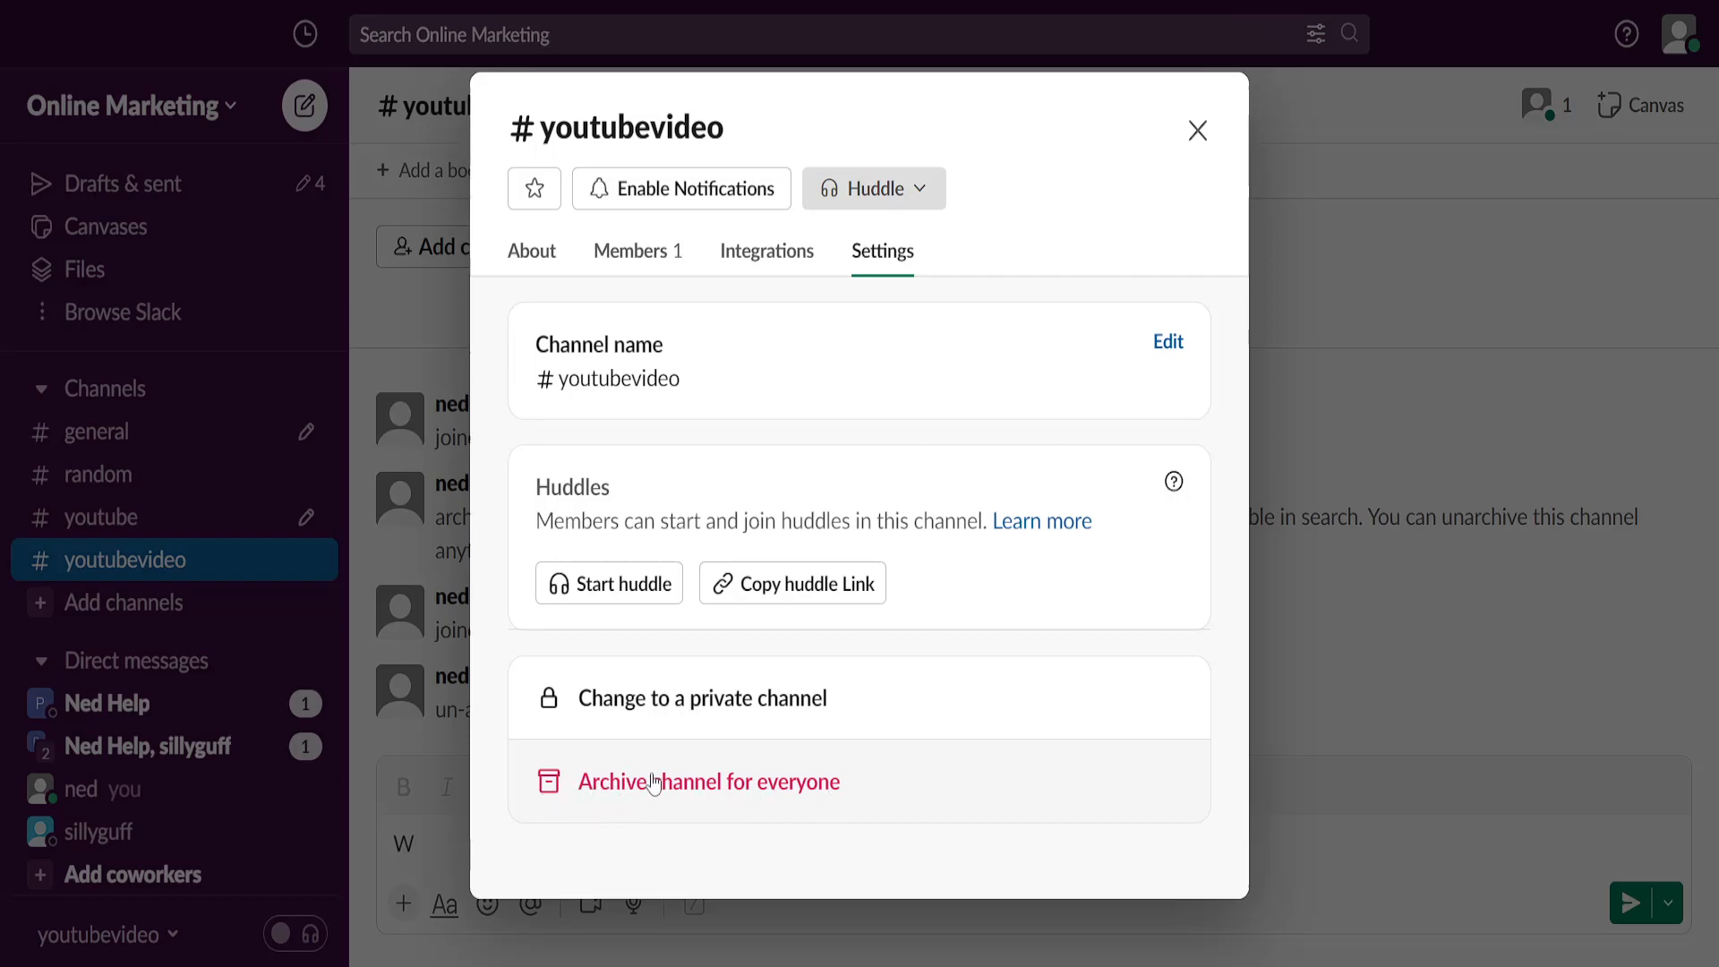
Archive #youtubevideo for everyone, reviewing the warning notes before confirming
{"action": "left_click", "coordinate": [709, 782]}
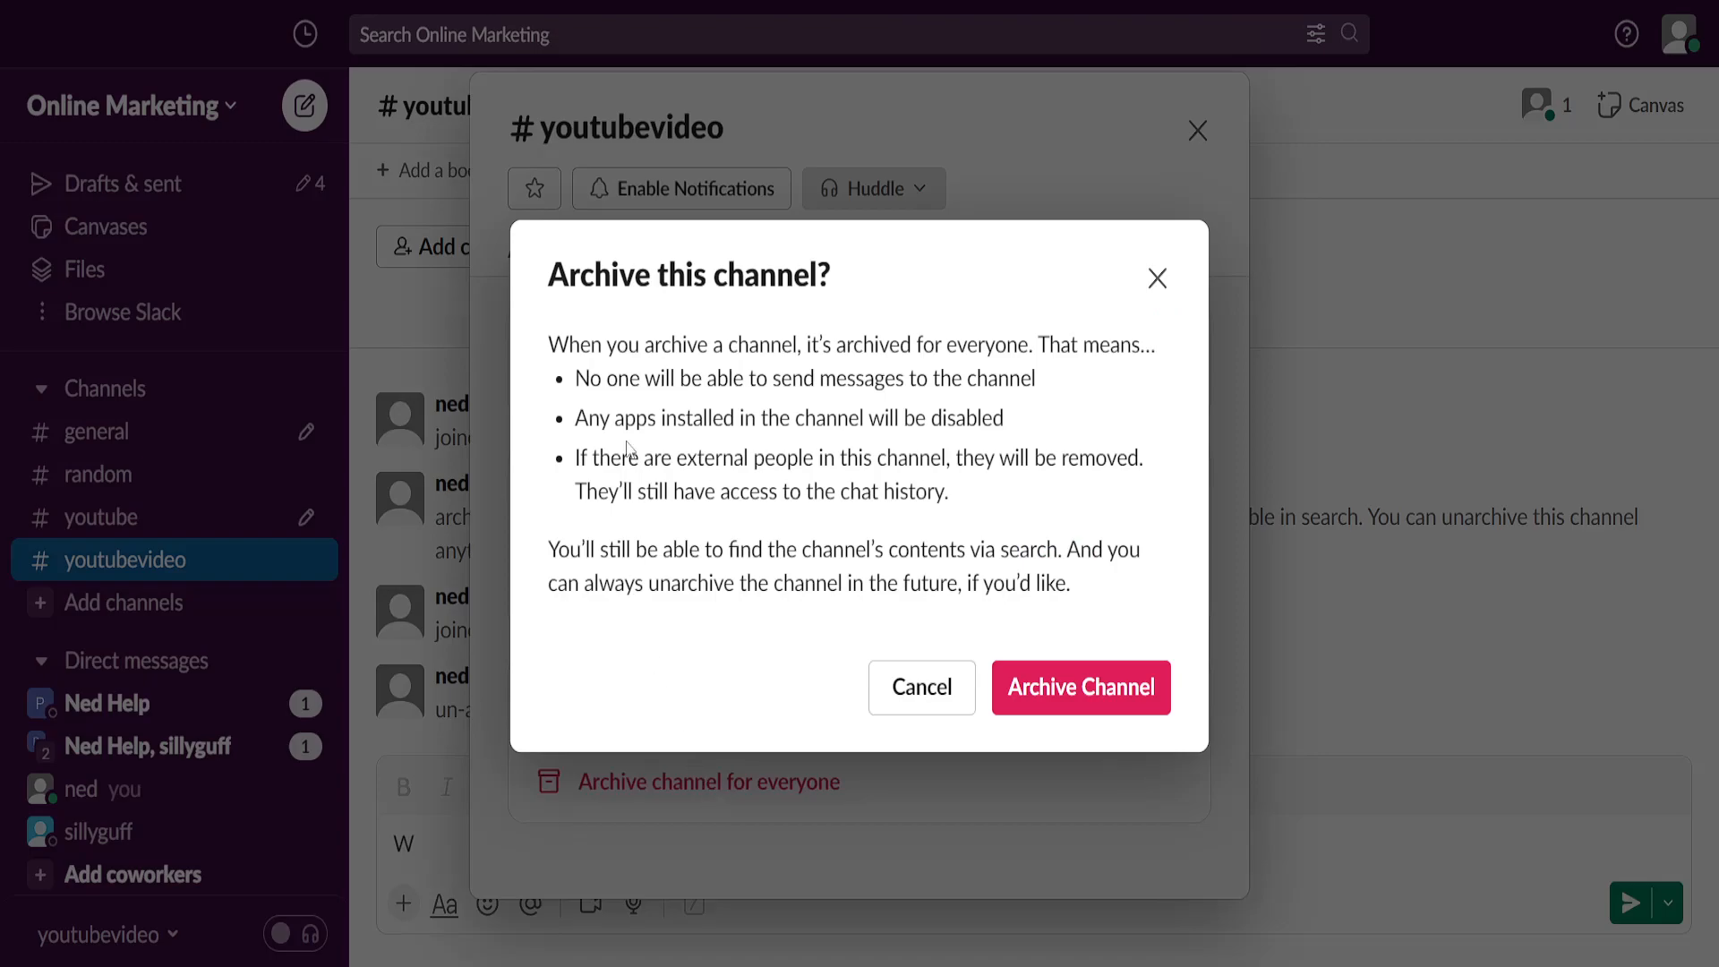
{"action": "left_click_drag", "start_coordinate": [574, 378], "coordinate": [1034, 378]}
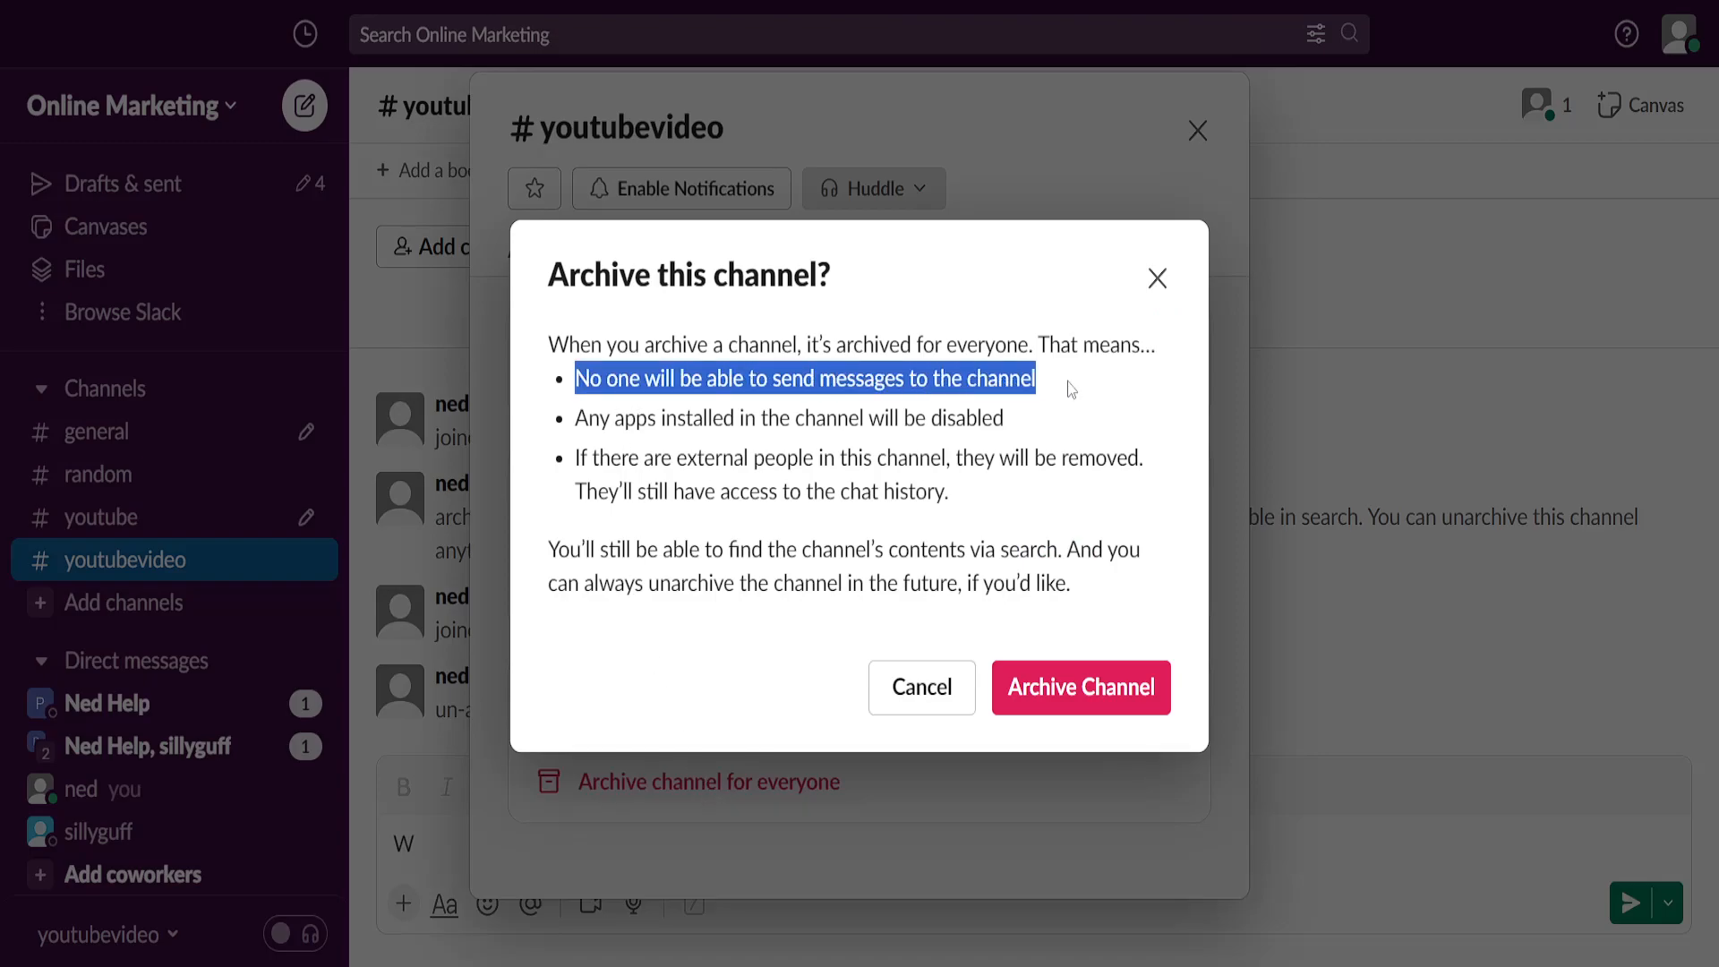
{"action": "mouse_move", "coordinate": [573, 425]}
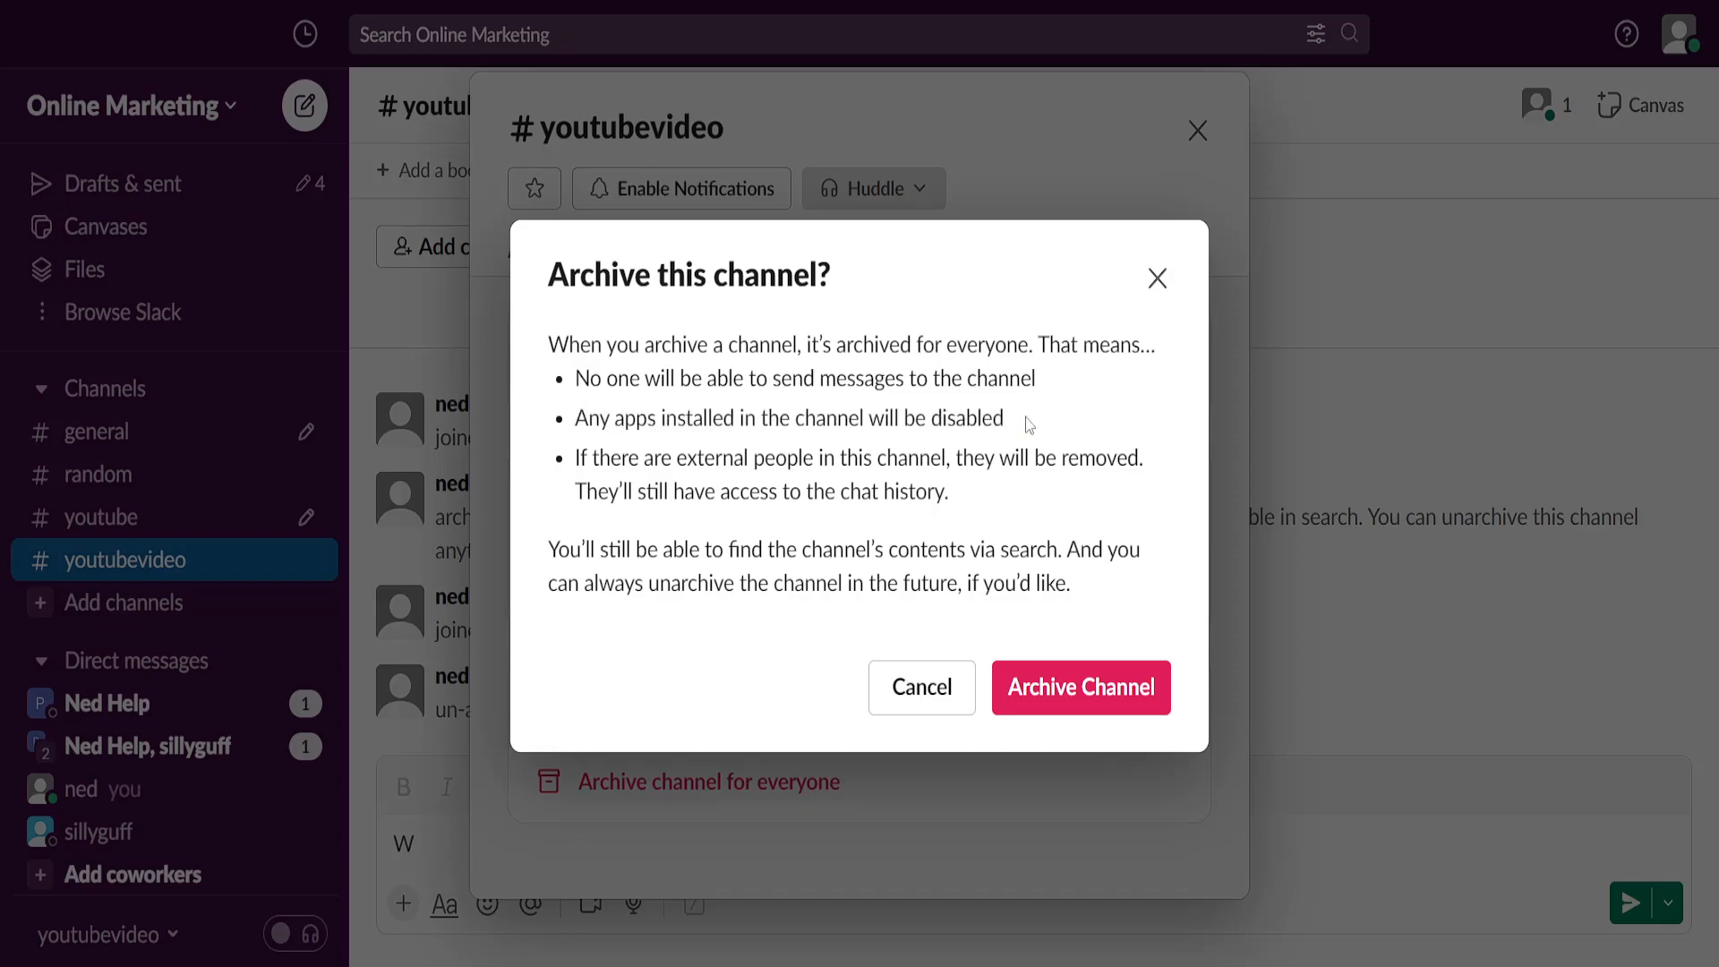
{"action": "left_click_drag", "start_coordinate": [609, 458], "coordinate": [1043, 459]}
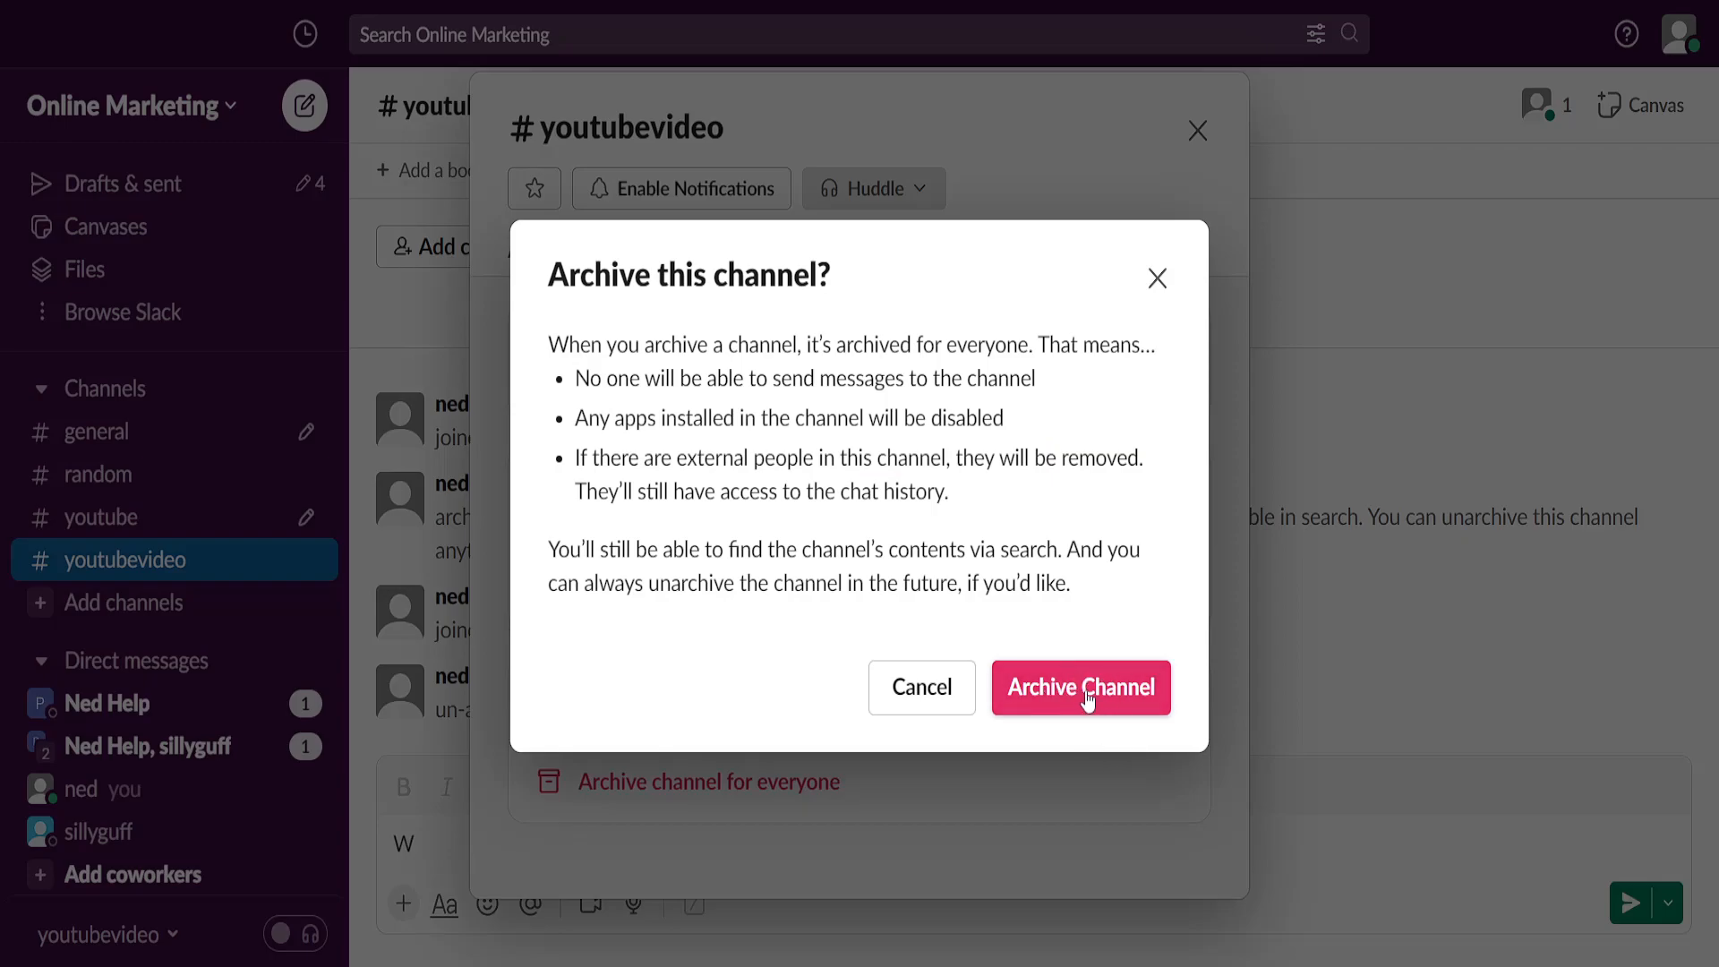
{"action": "left_click", "coordinate": [1078, 688]}
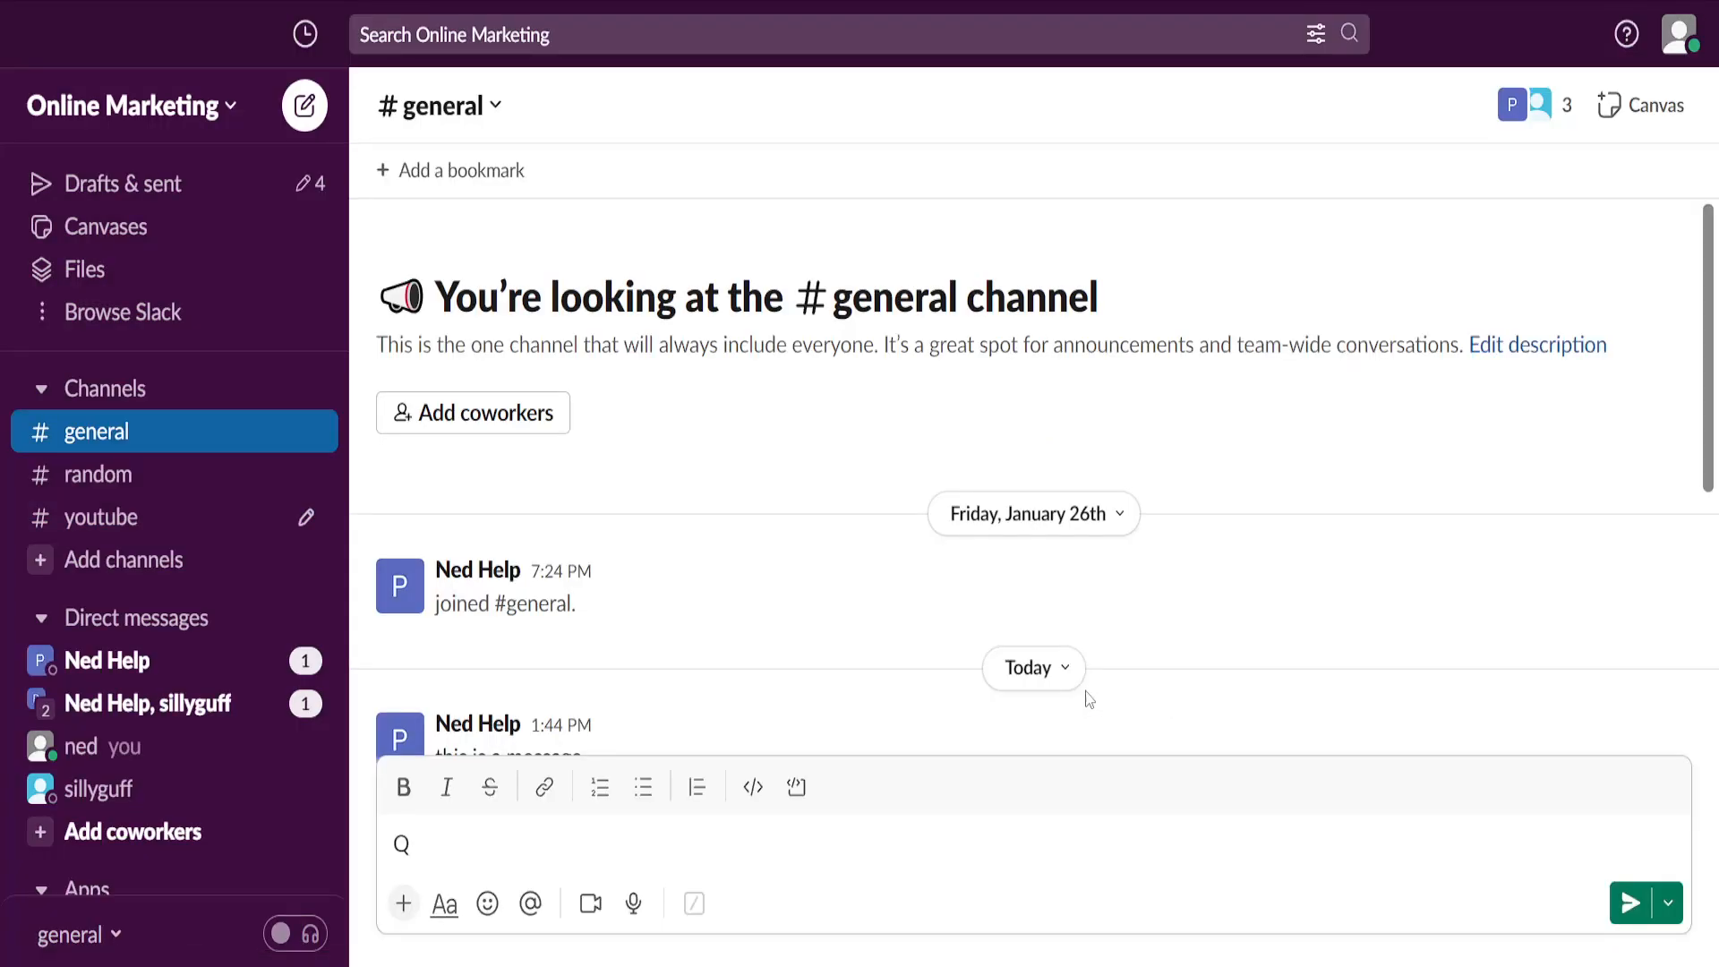